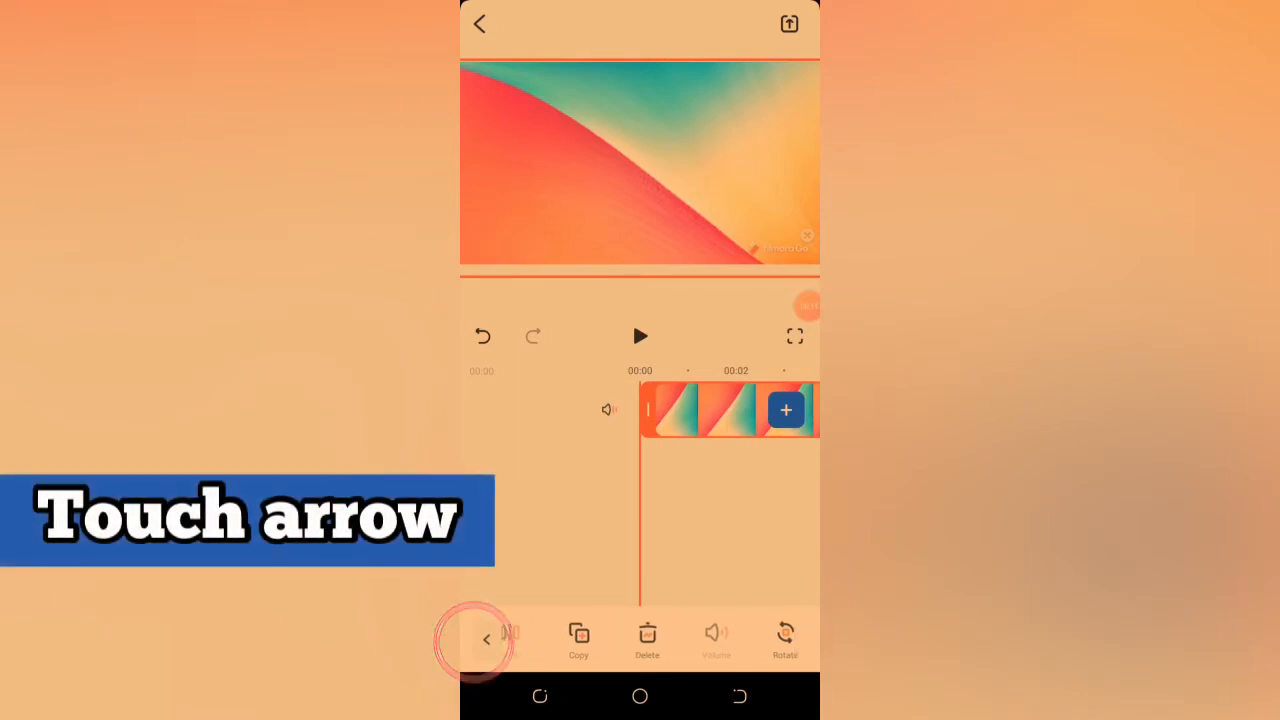
Exit the clip tools back to the main toolbar and scroll it to reveal Music
left_click(487, 640)
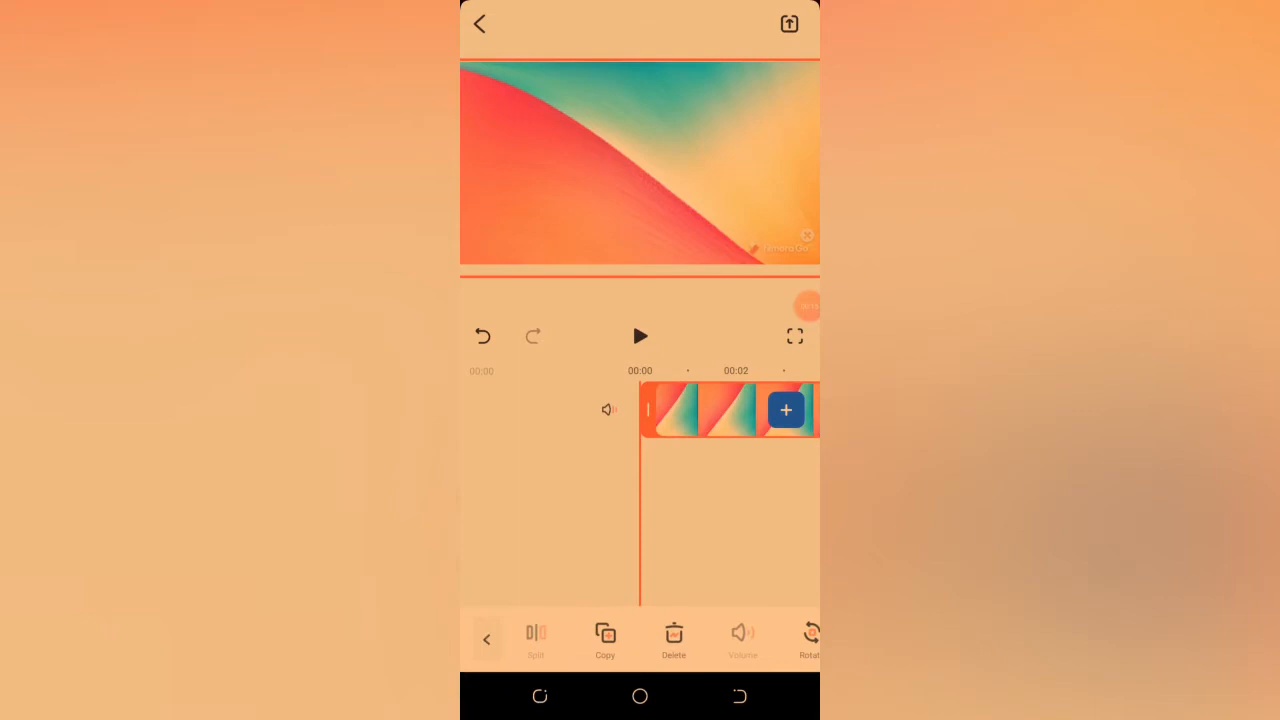
left_click(487, 640)
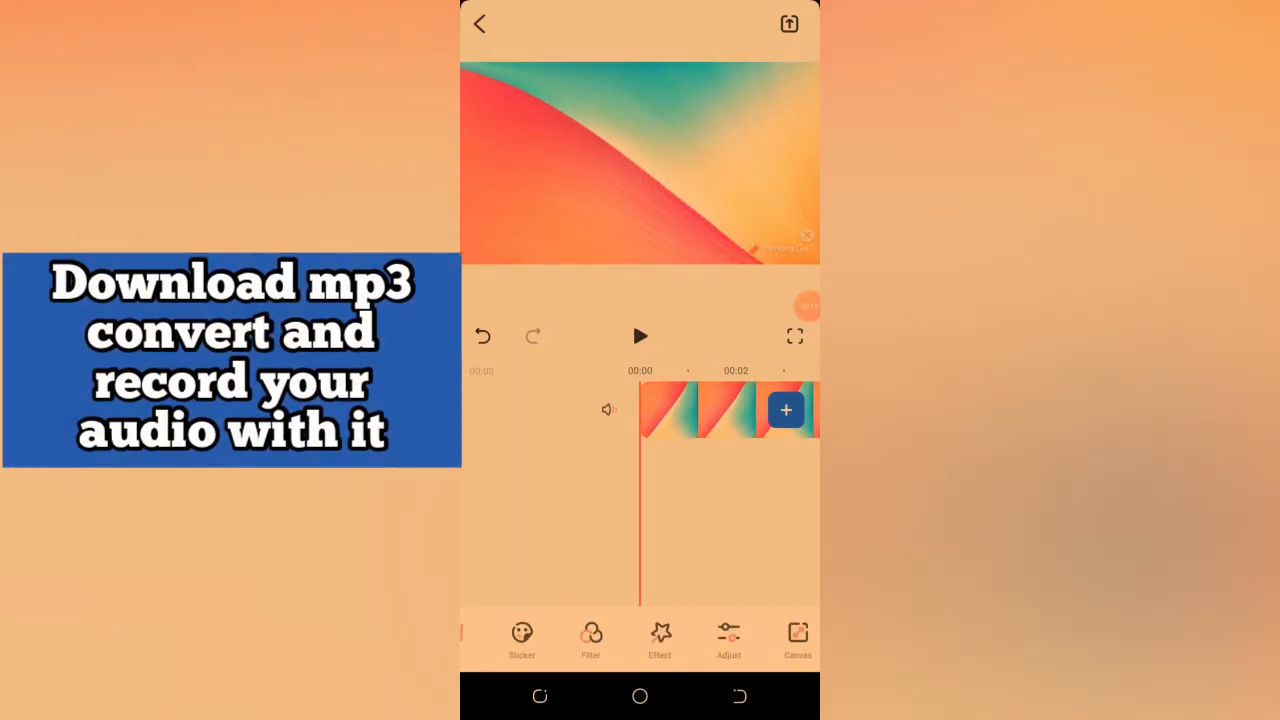
left_click(563, 638)
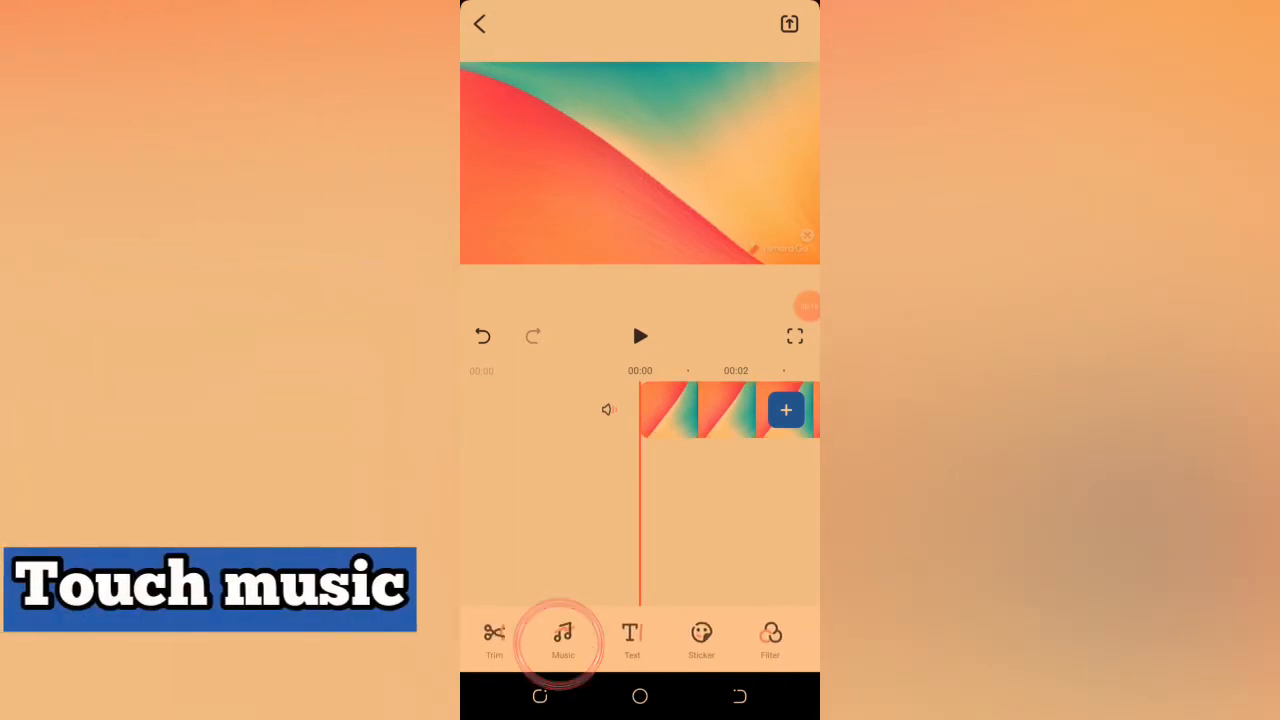
Open Music and browse the built-in music library without adding any track
left_click(563, 638)
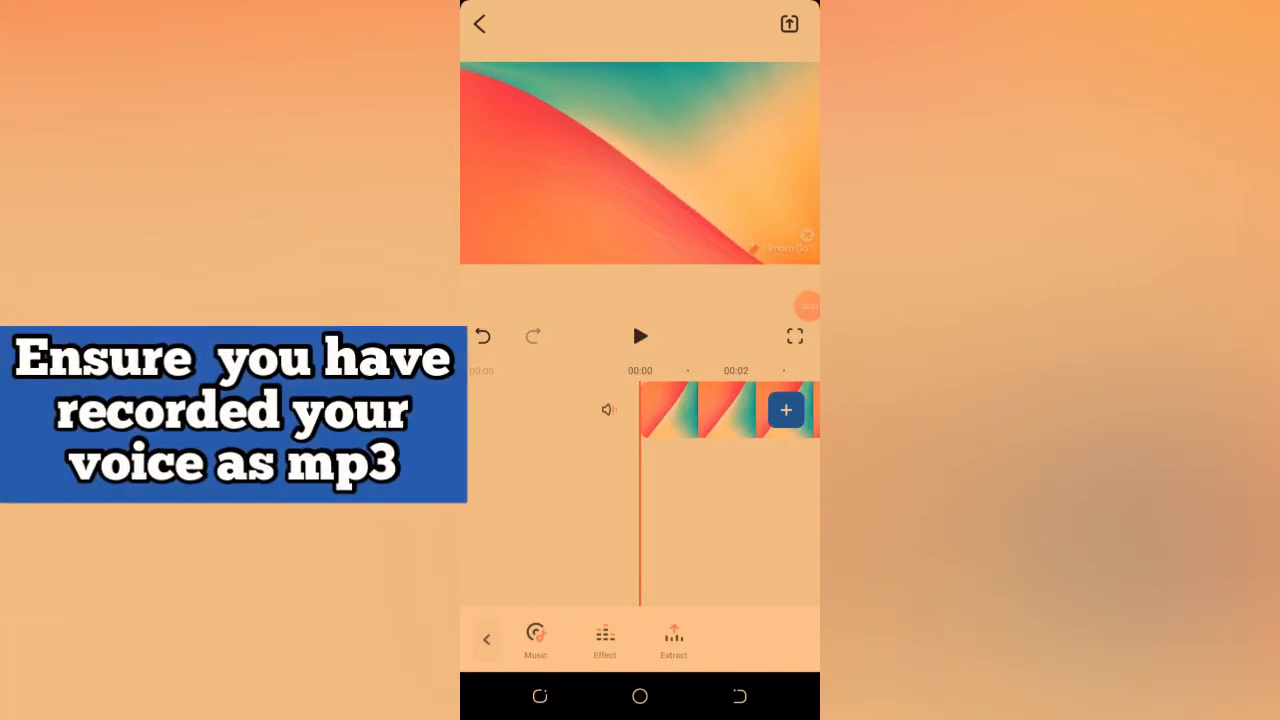
left_click(536, 640)
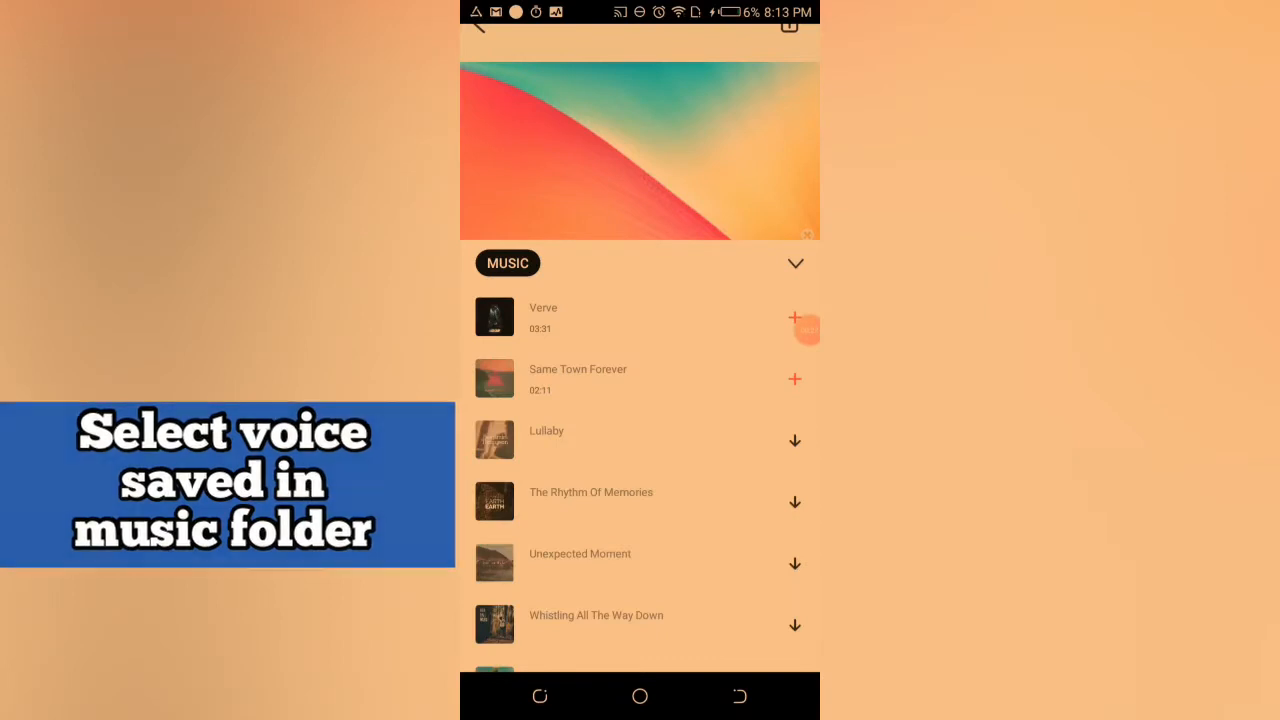
scroll("down", 3)
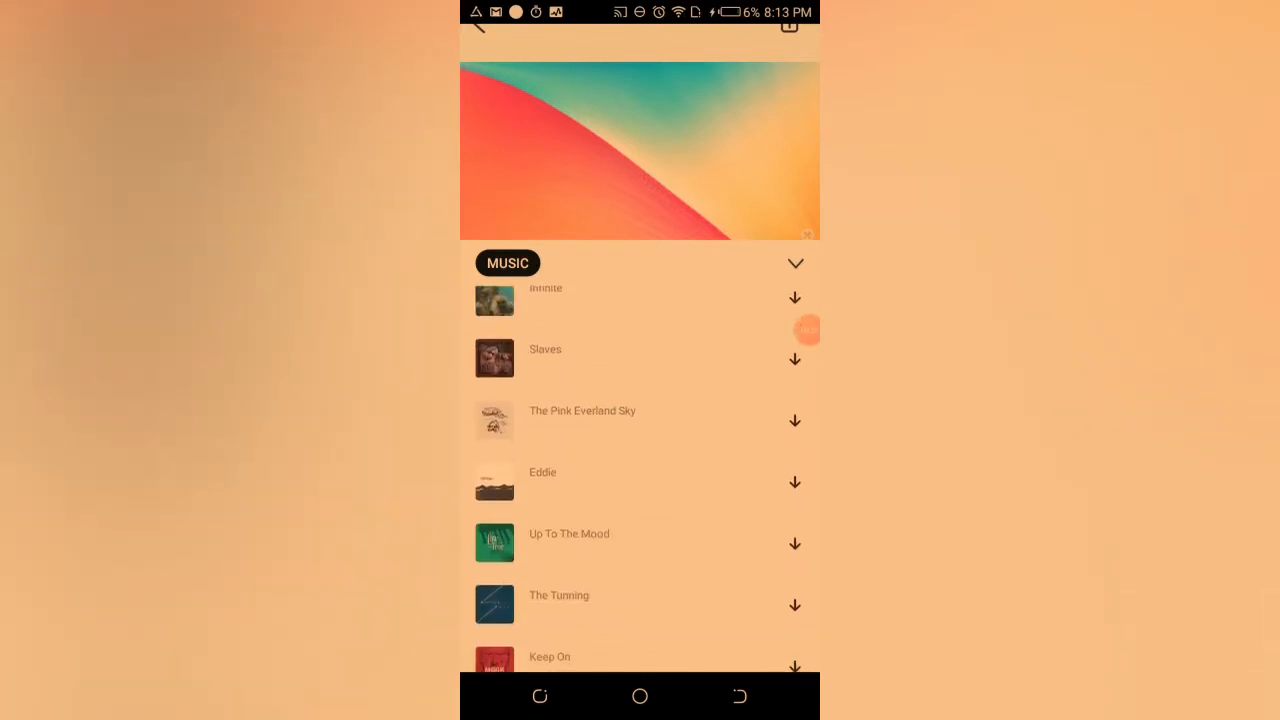
scroll("down", 3)
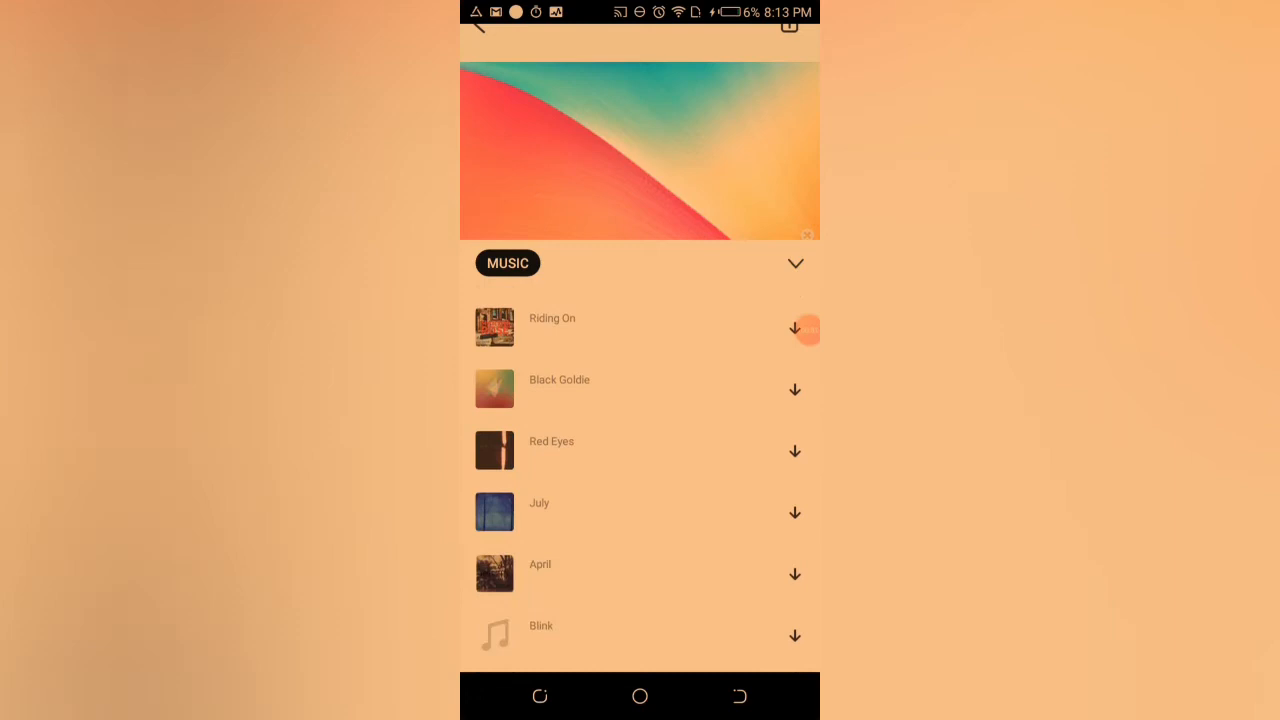
scroll("down", 3)
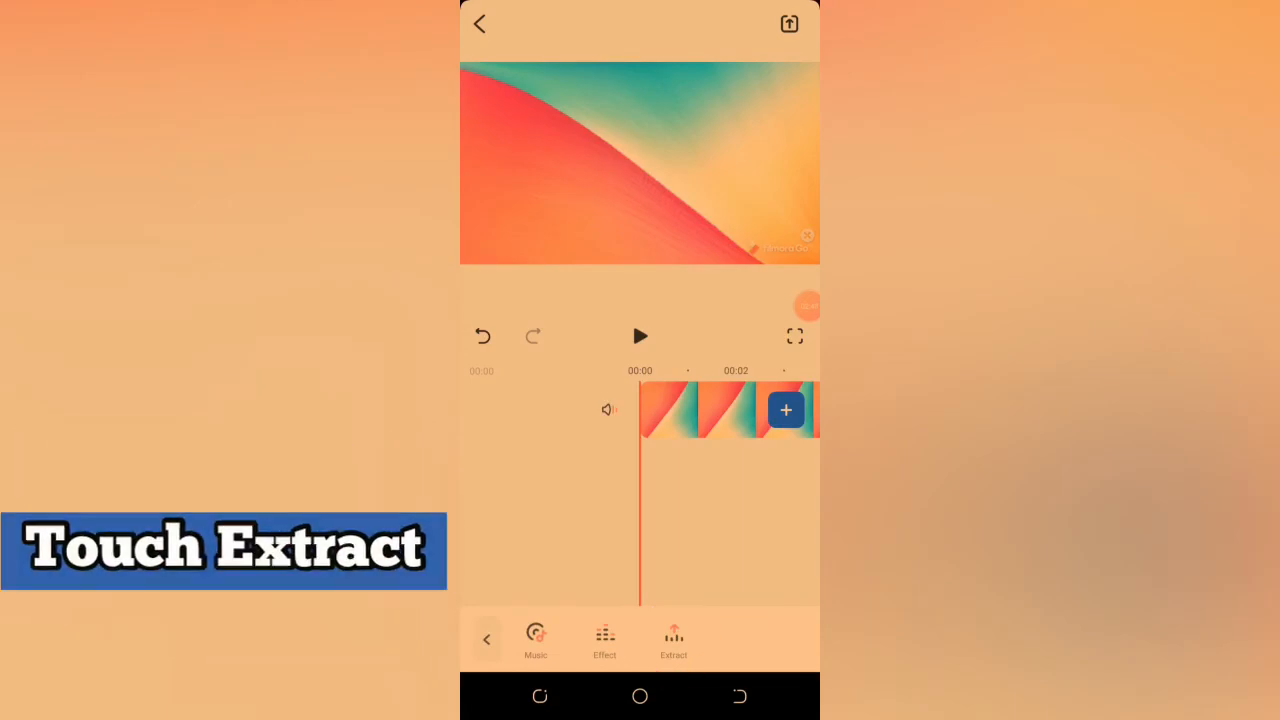
Extract and import the audio from the 0:08 voice video in the gallery
left_click(674, 640)
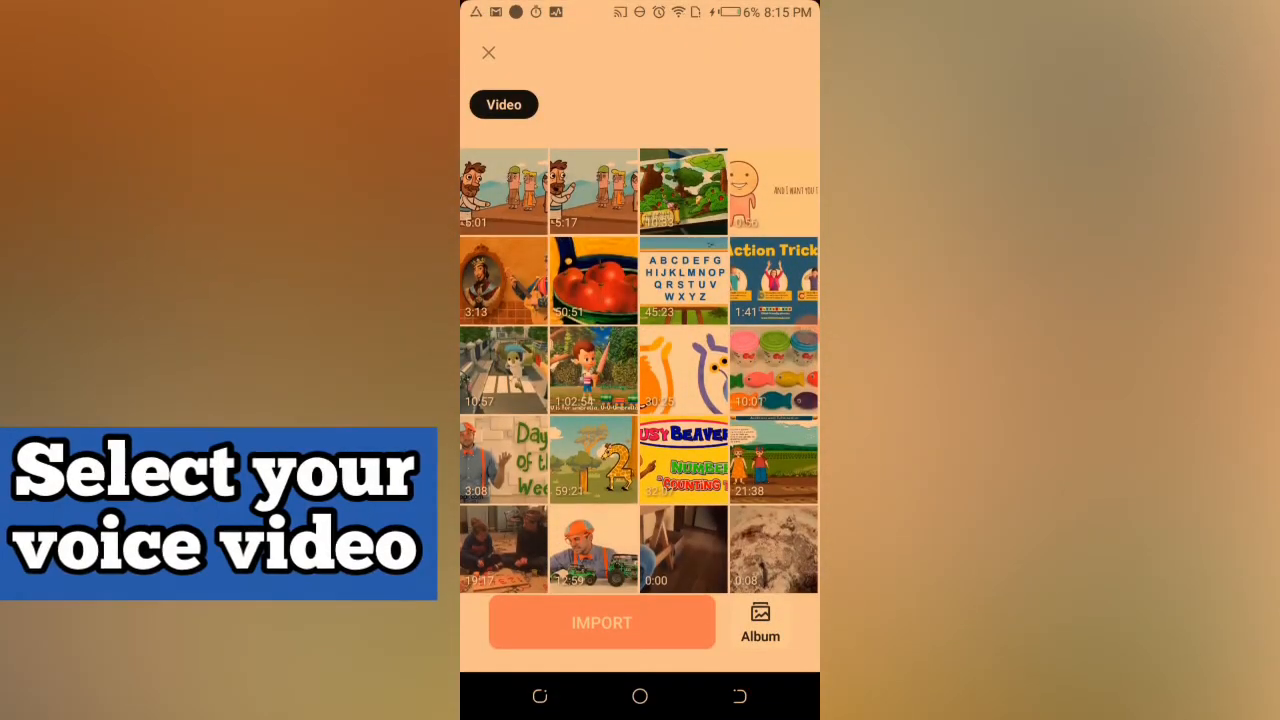
left_click(773, 548)
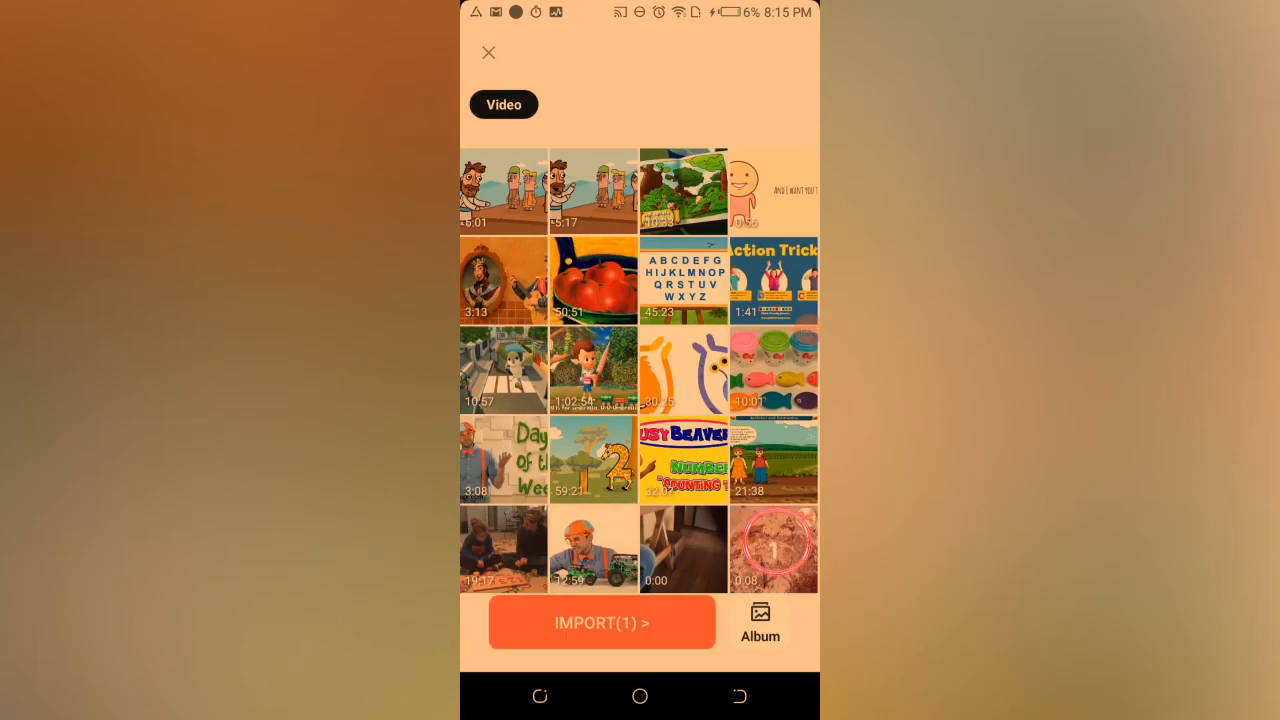
left_click(601, 622)
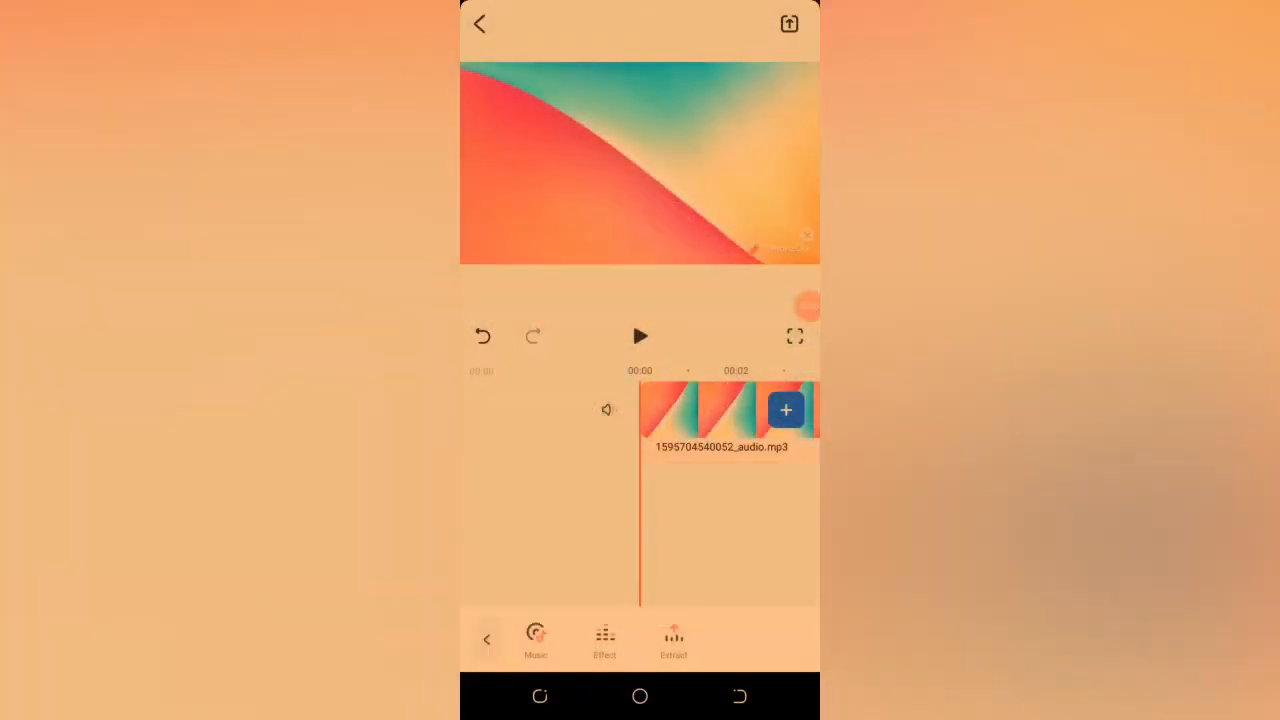